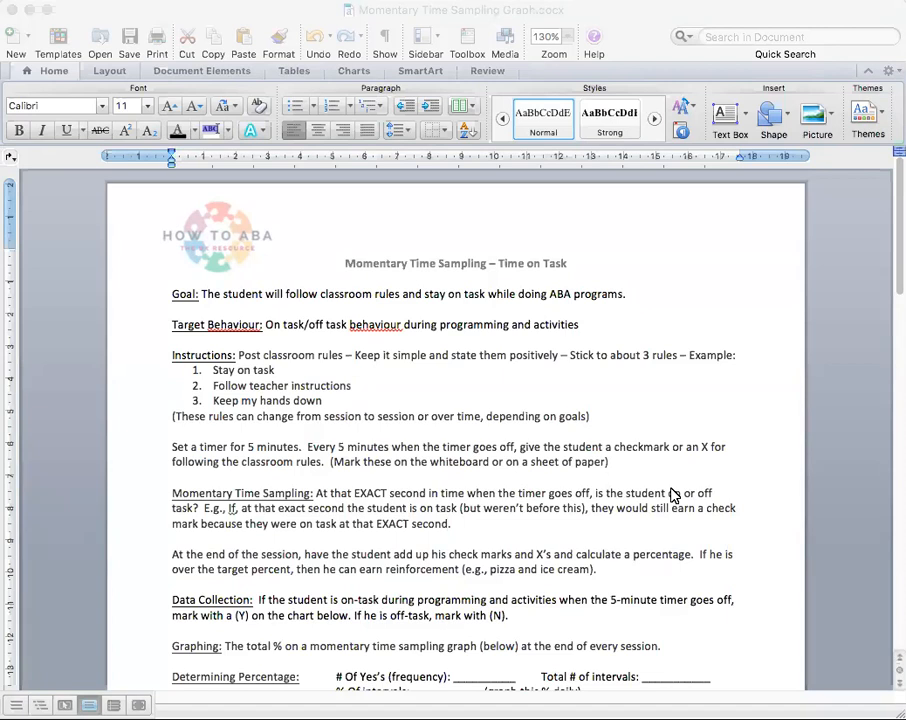
Step: Highlight the three classroom rules, then scroll to the page-2 graph table
scroll(down, 3)
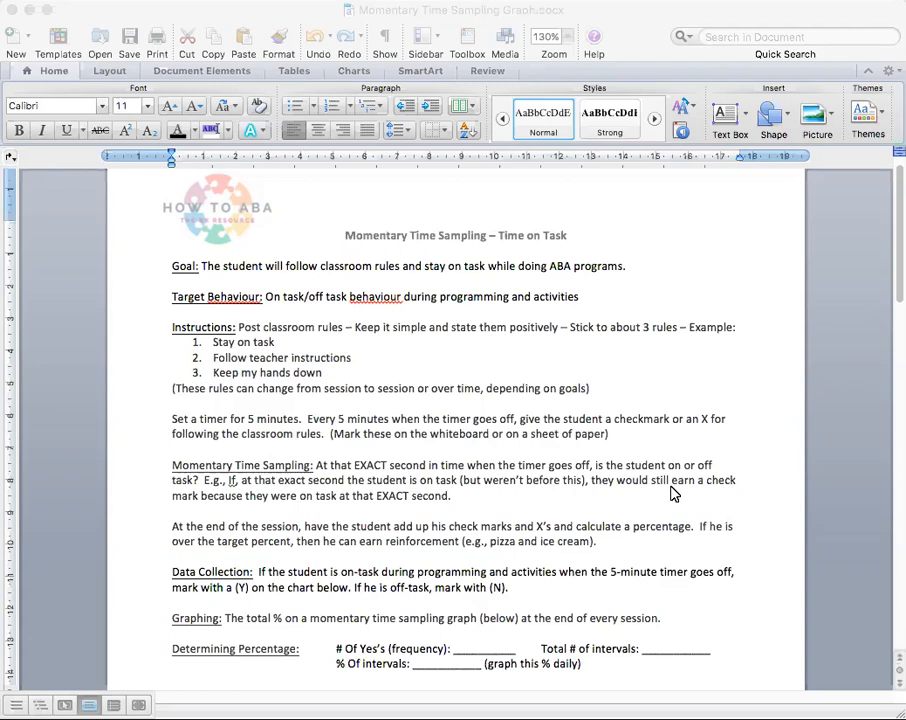
scroll(down, 3)
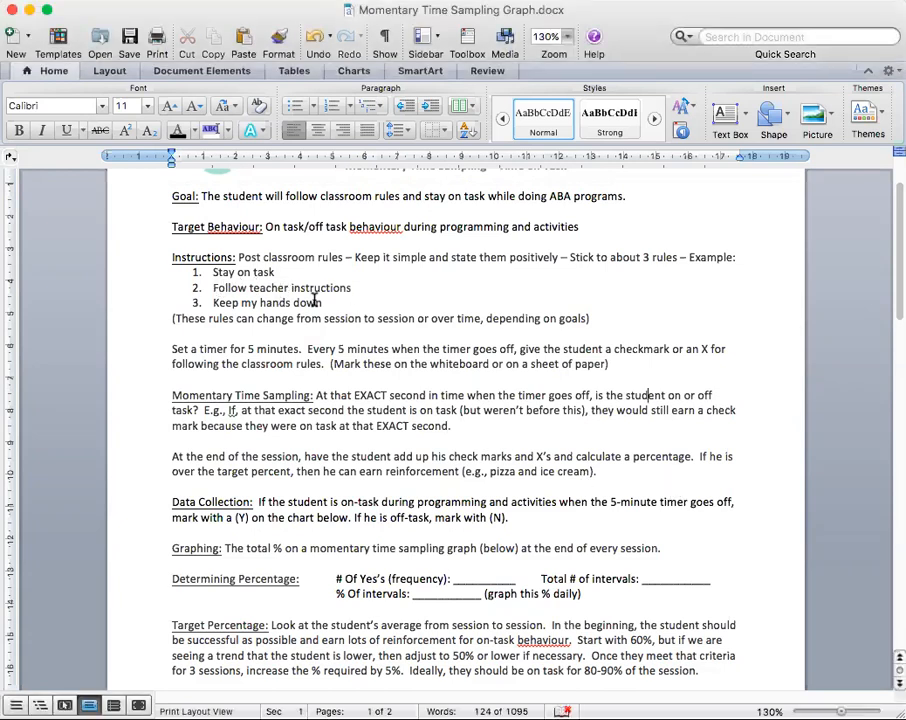
drag(212, 272, 335, 302)
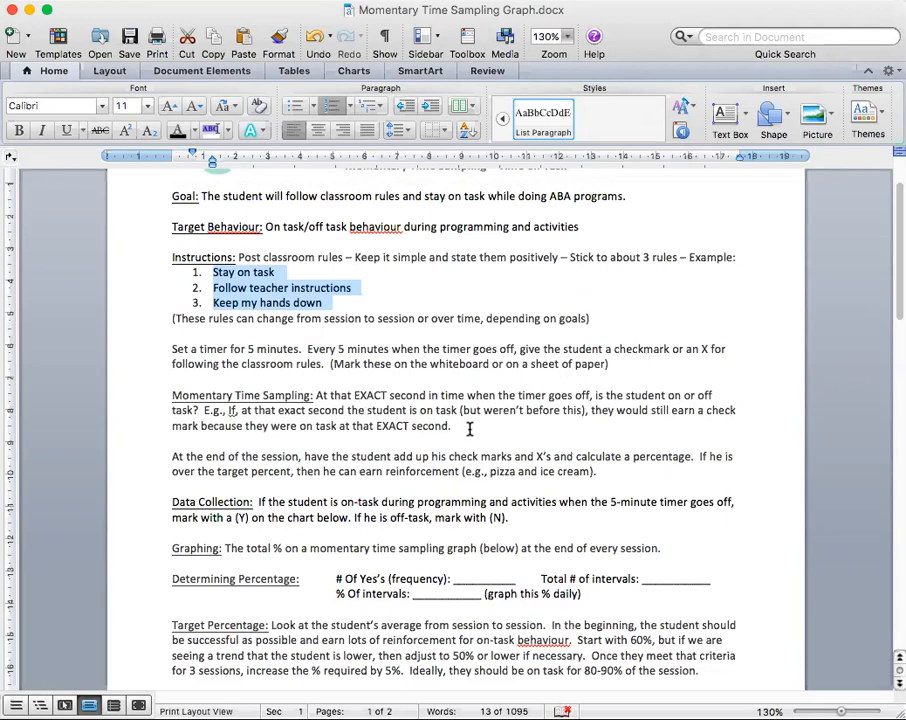
scroll(down, 3)
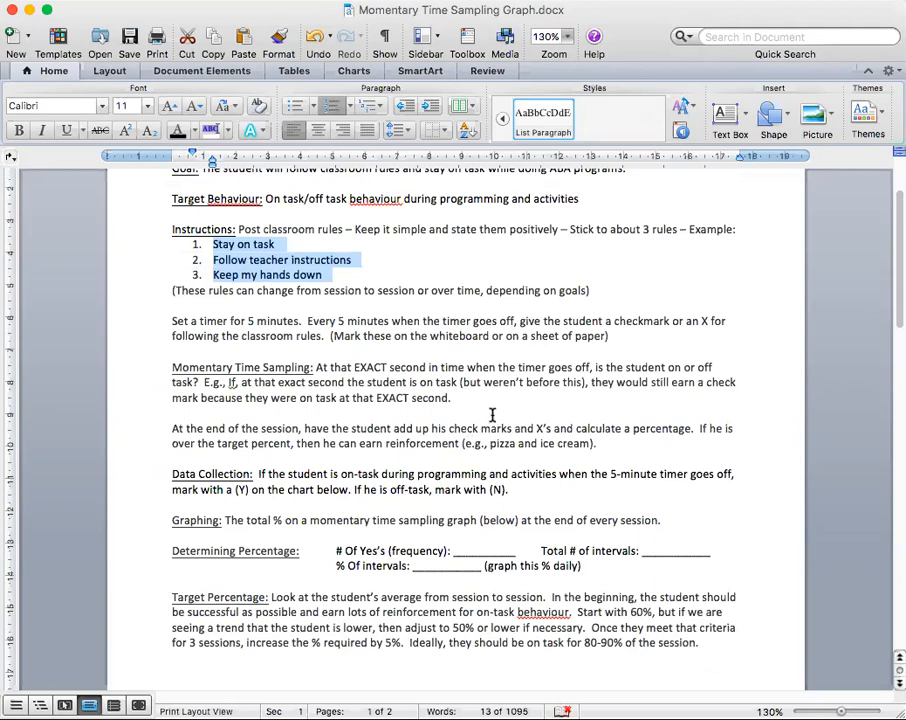
scroll(down, 3)
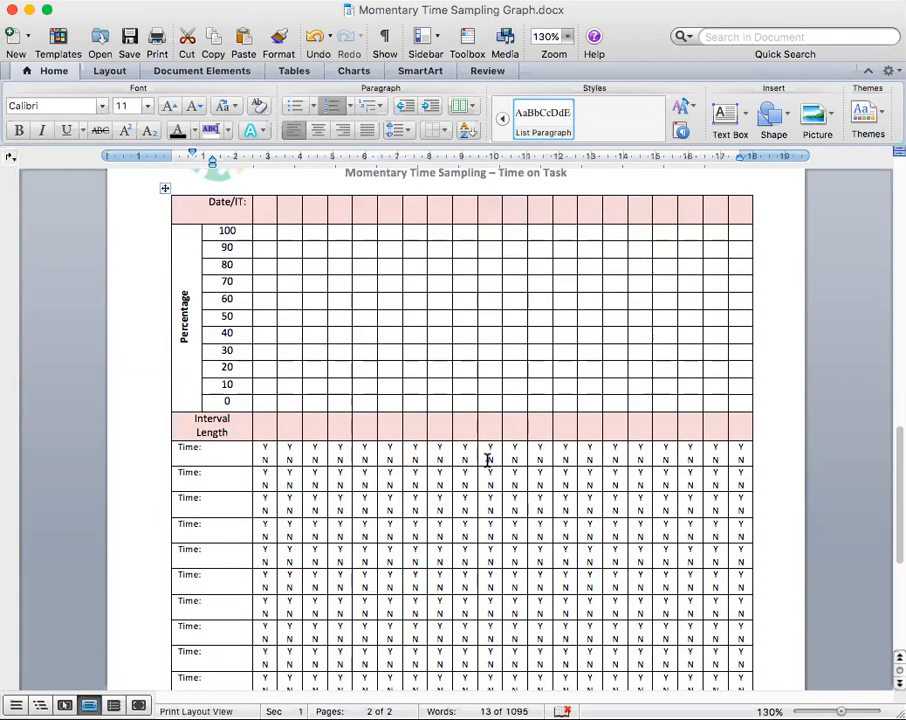
Step: Enter date 9/10 and times 3:00, 3:05, 3:10 and 3:15 in the graph
scroll(down, 3)
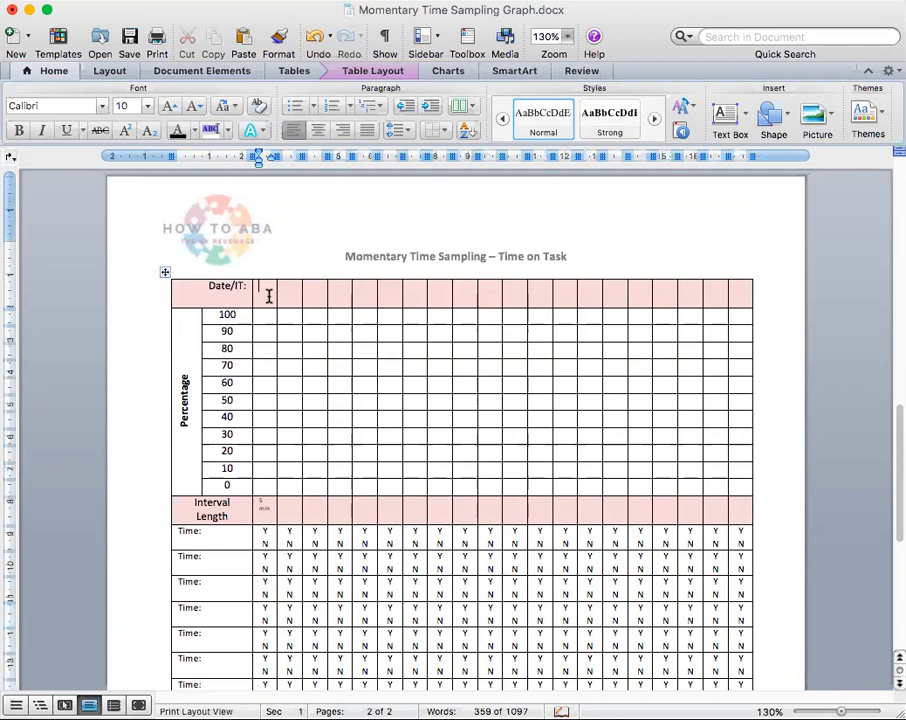
text(9/10)
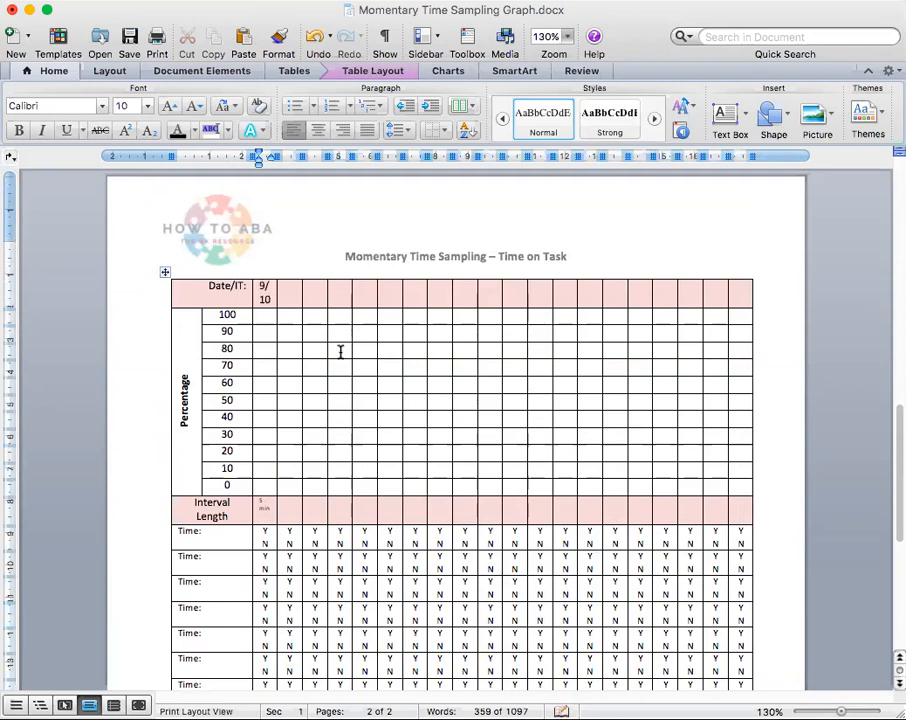
scroll(down, 3)
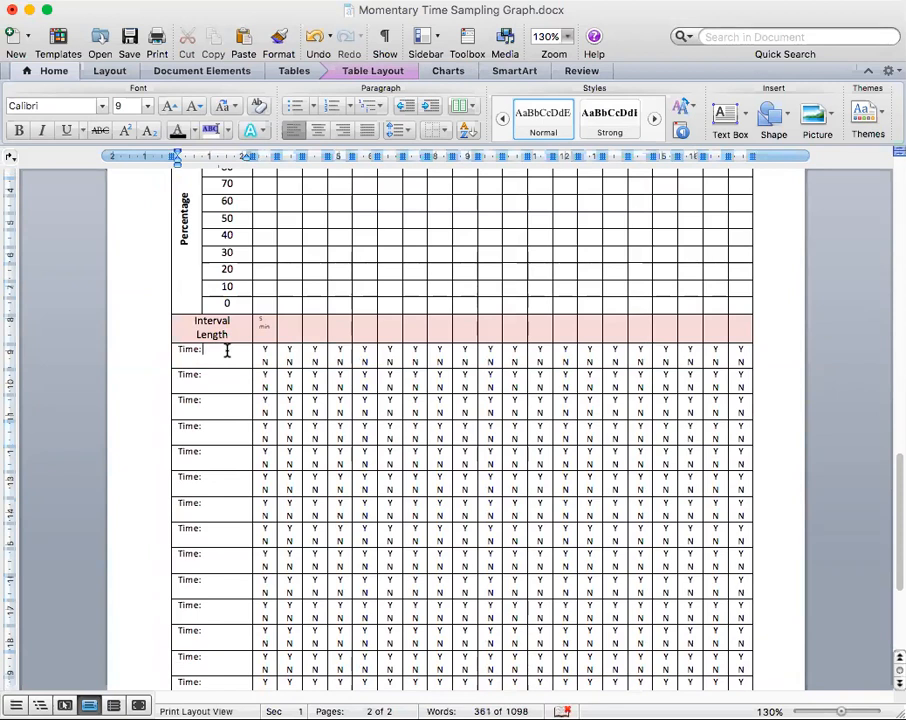
text(3:00)
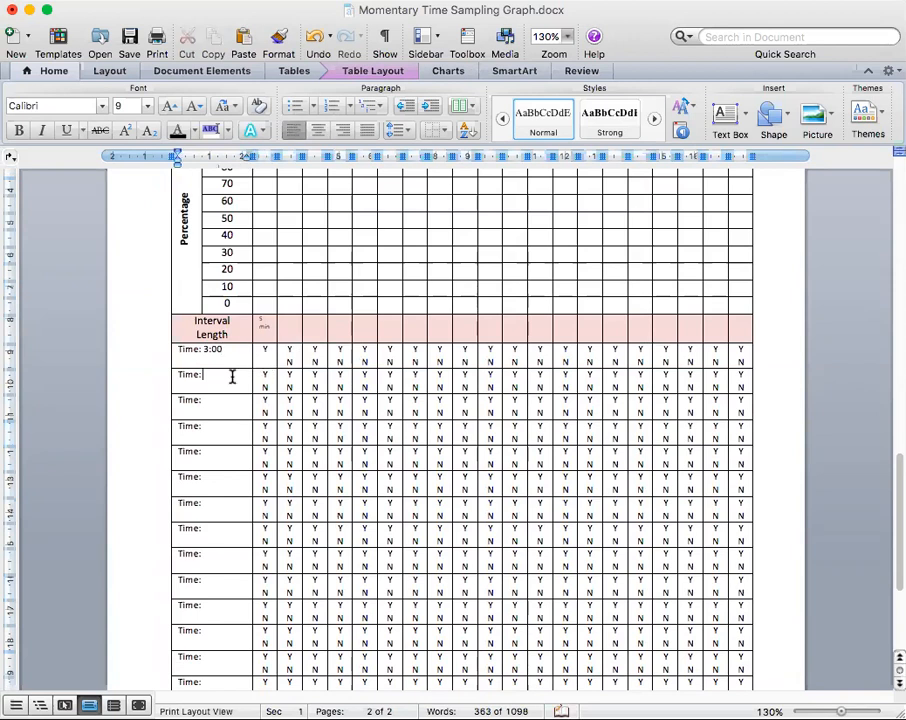
text(3:05)
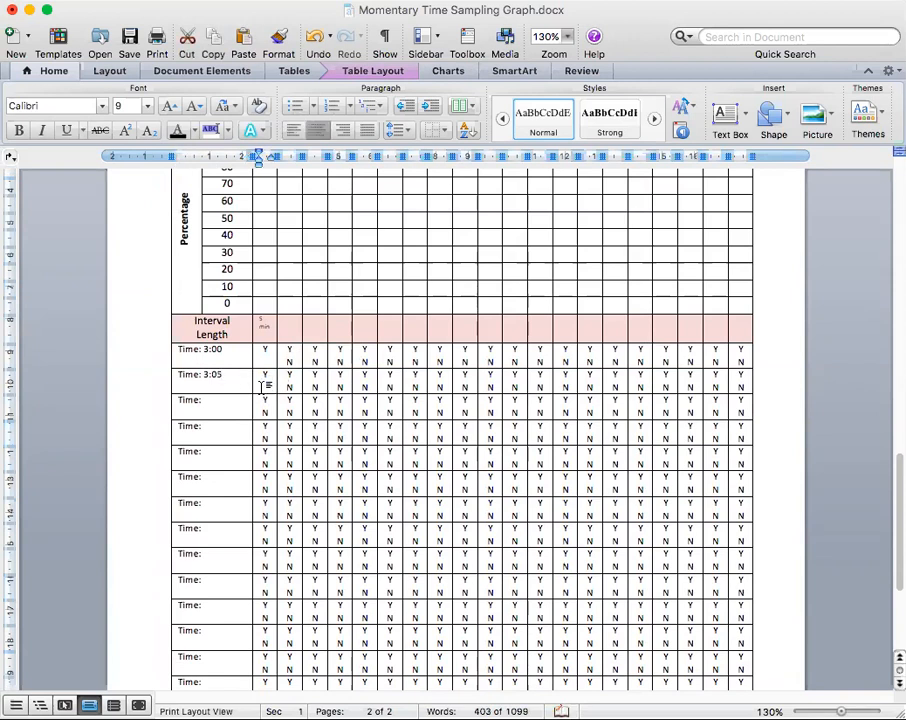
text(3:10)
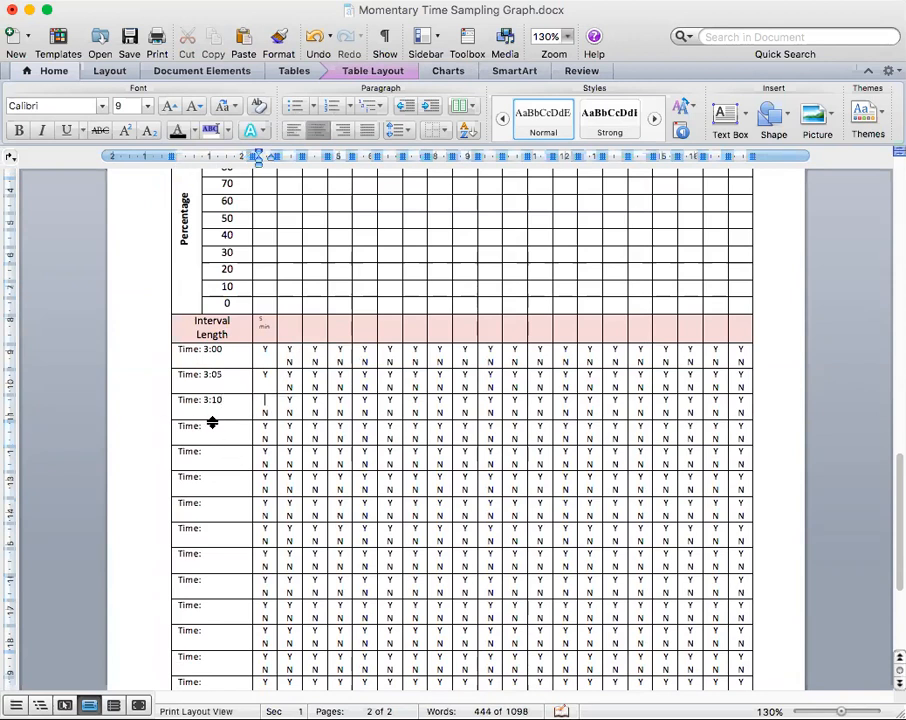
text(3:15)
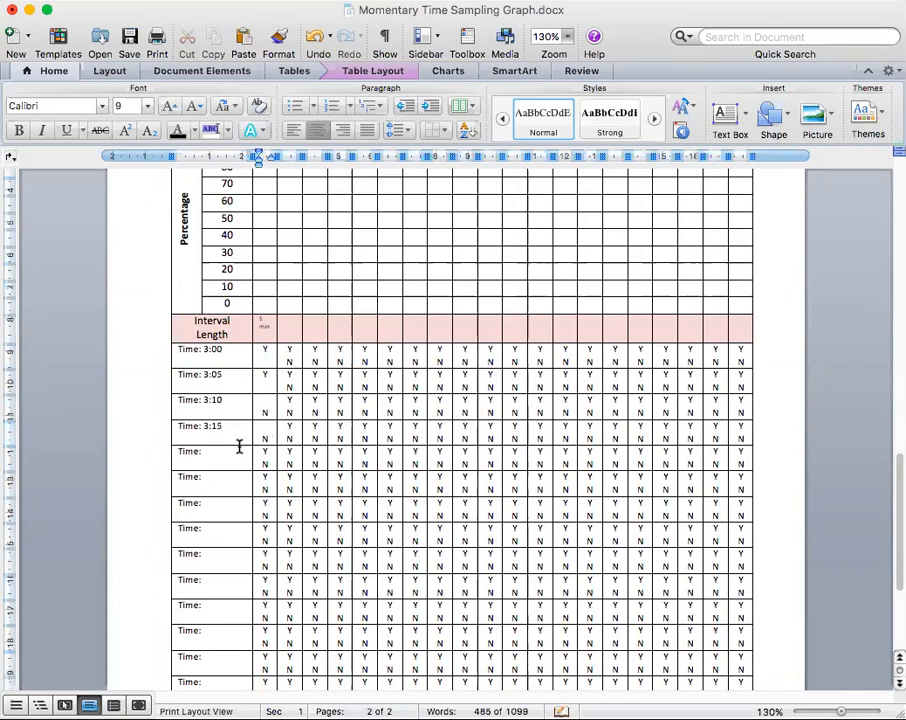
Step: Fill the next Time rows with 3:20, 3:25, 3:30 and onward to 4:00
text(3:20)
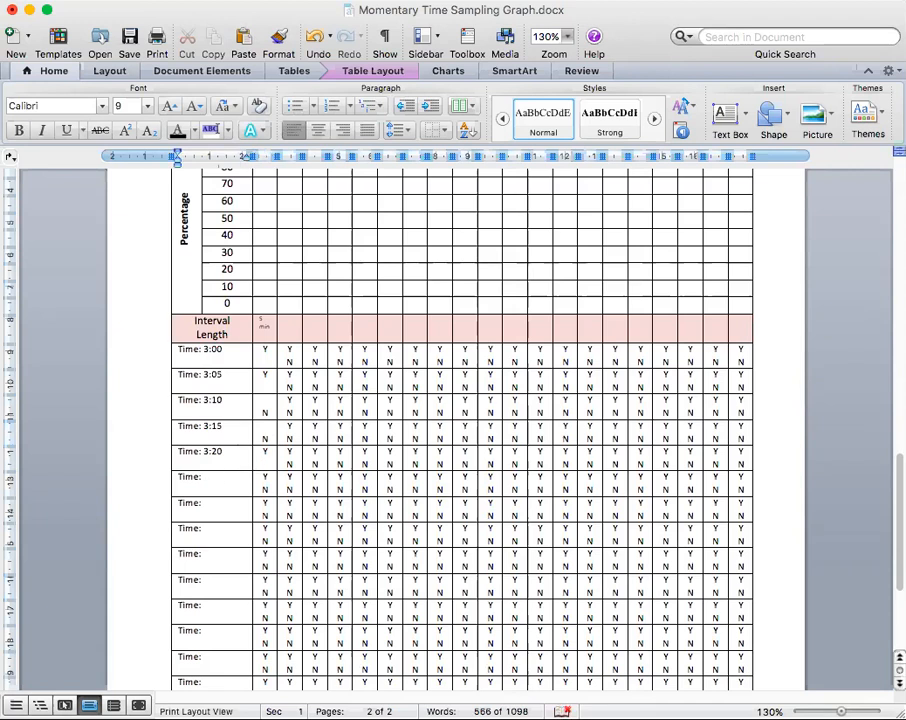
text(3:25)
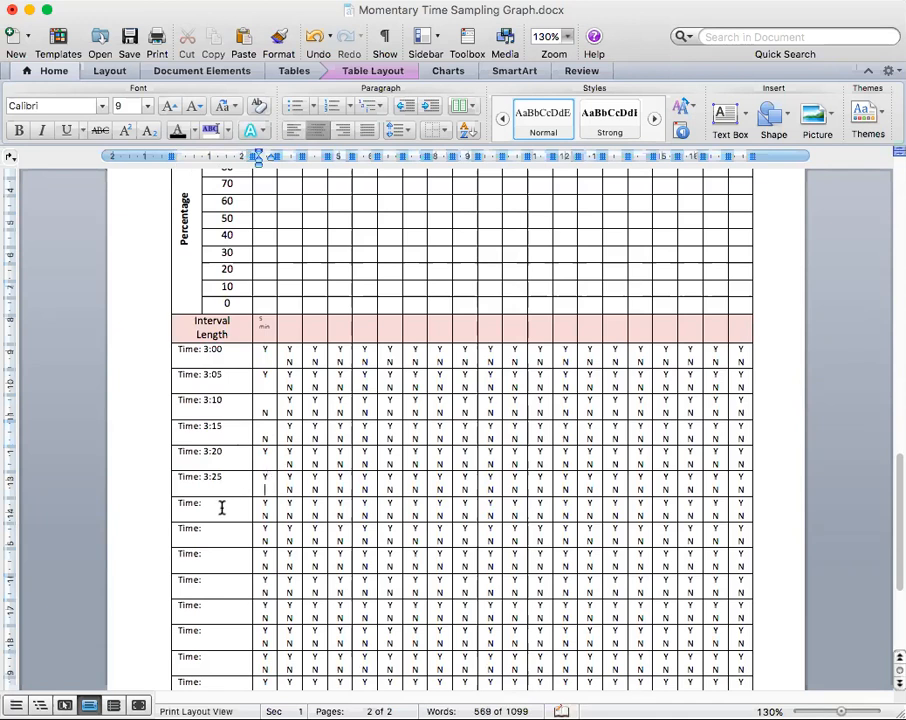
text(3:30)
click(213, 662)
text( 4:00)
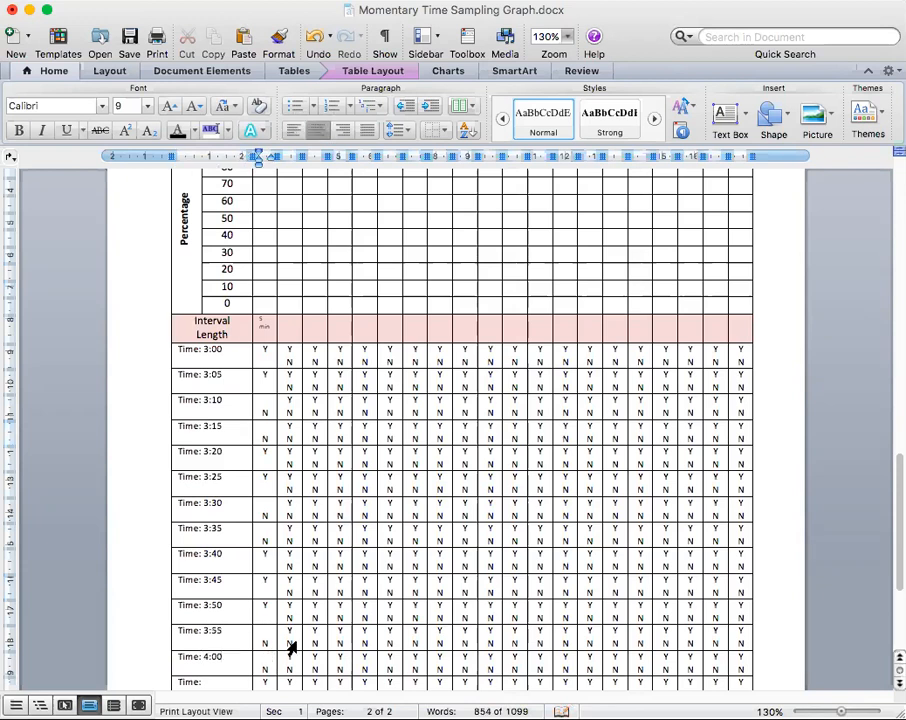
Step: Type the on-task tally 7/13 below the graph table
scroll(down, 3)
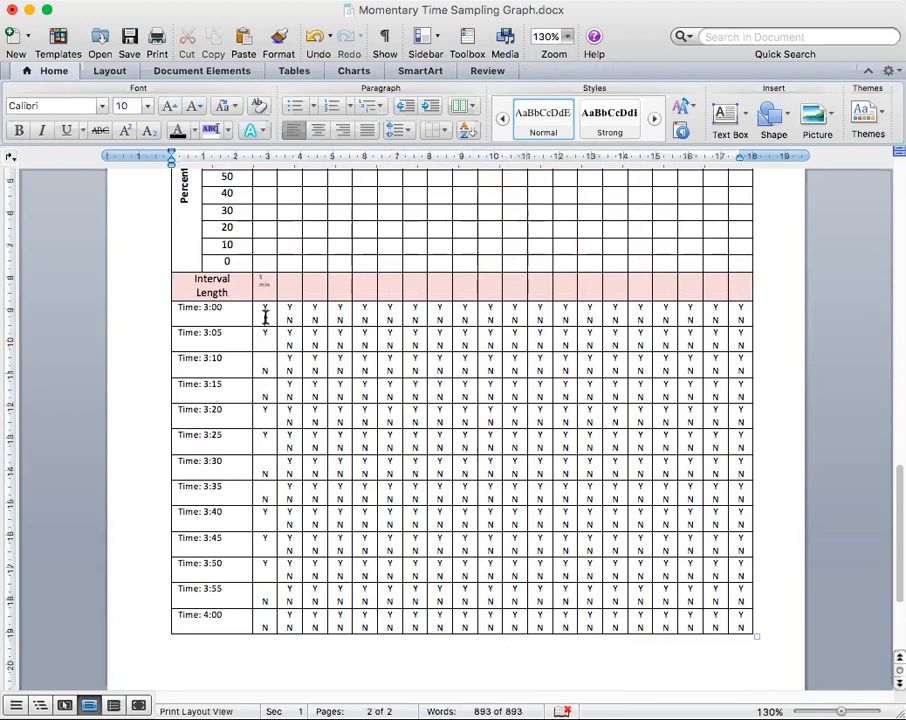
click(265, 320)
text(7/)
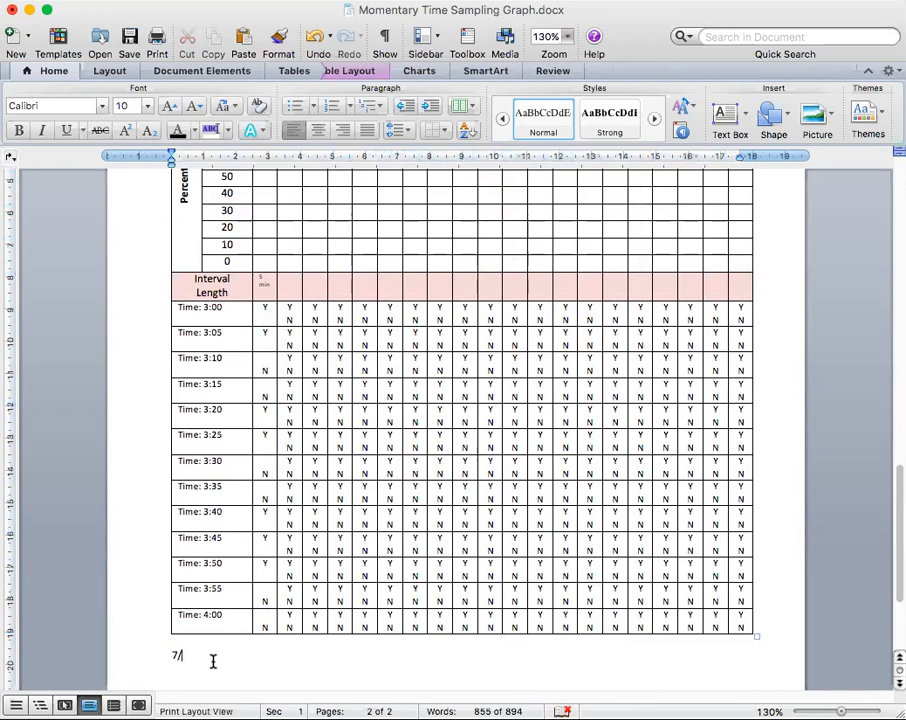
text(13)
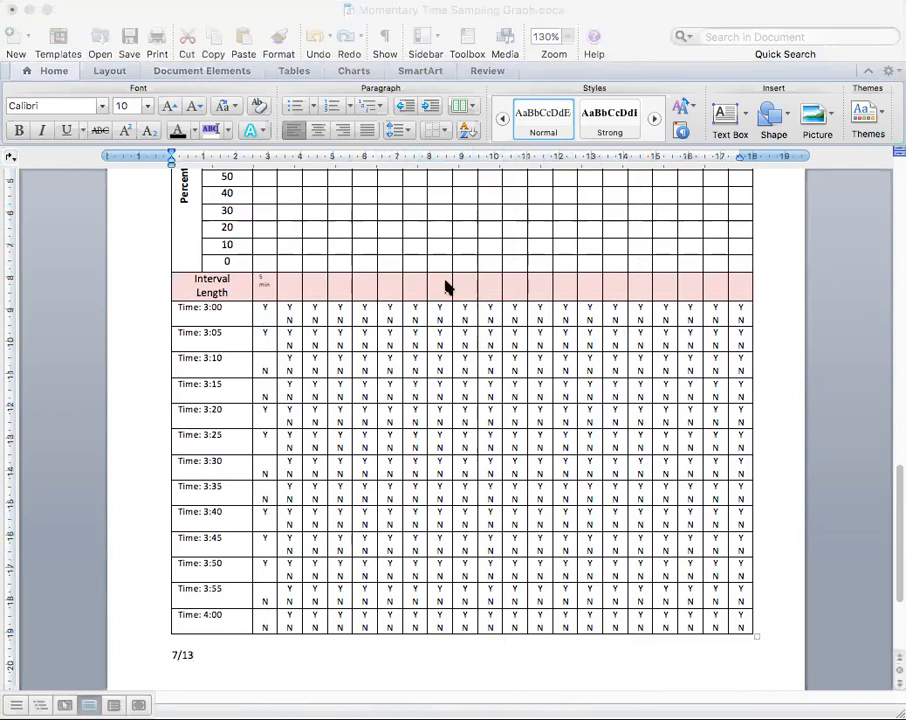
mouse_move(374, 277)
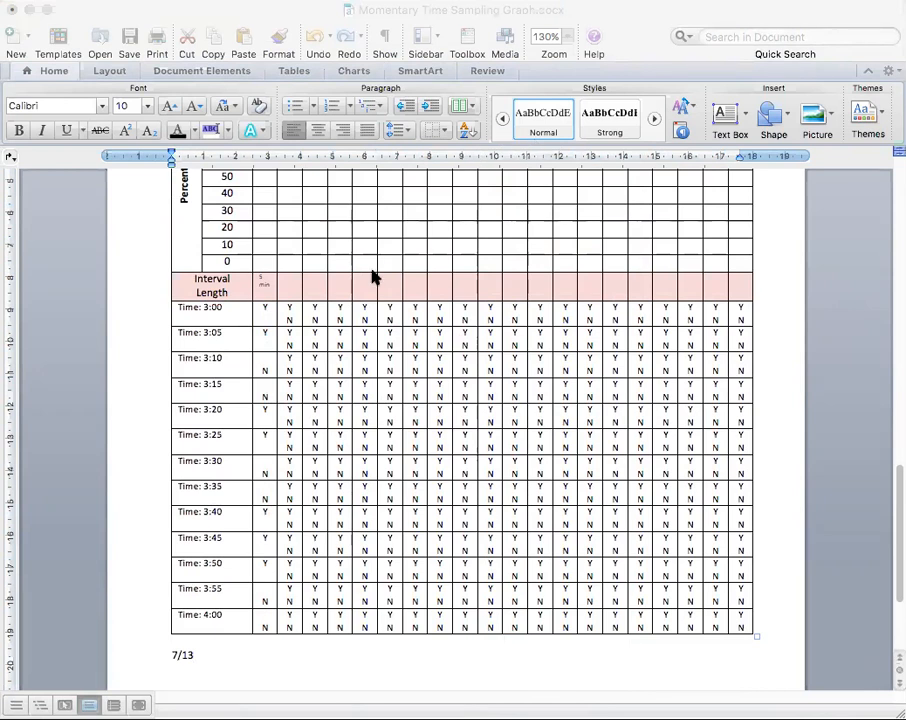
mouse_move(480, 406)
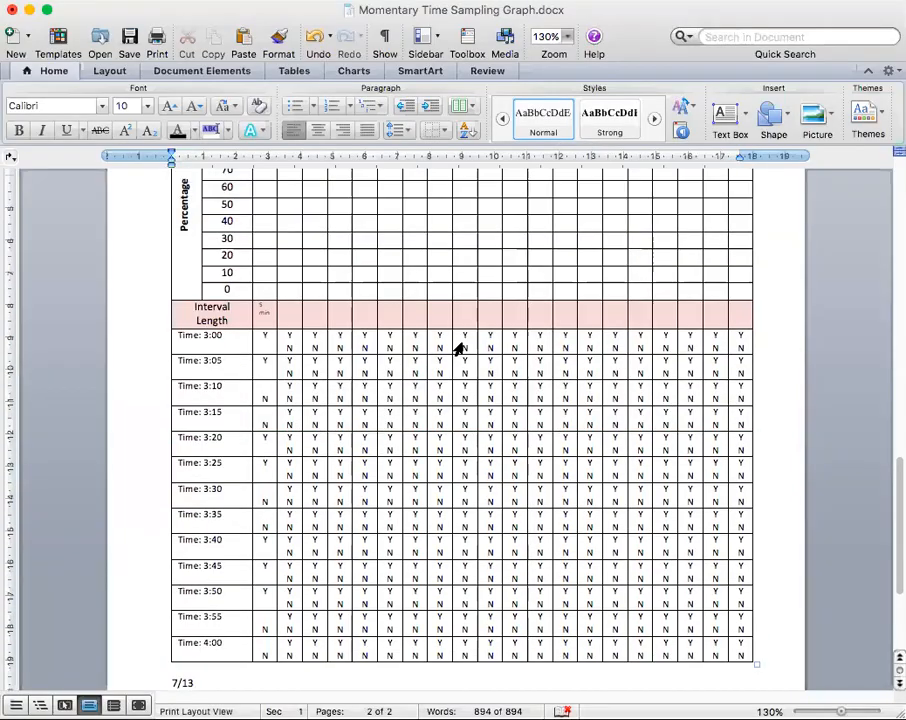
Step: Plot o markers in the 50 percent row of the first date columns
click(270, 208)
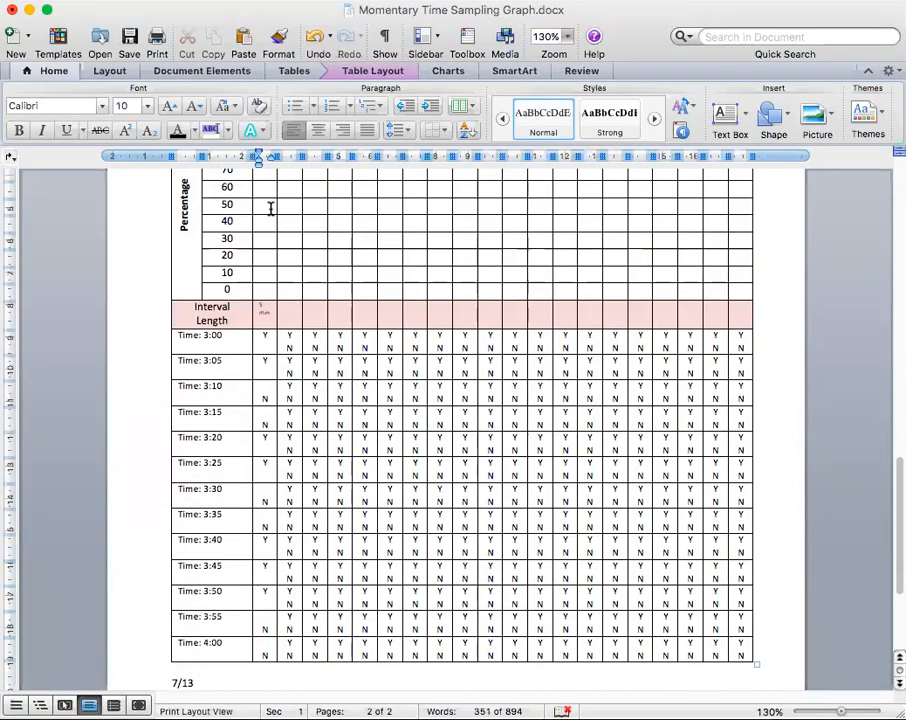
text(o)
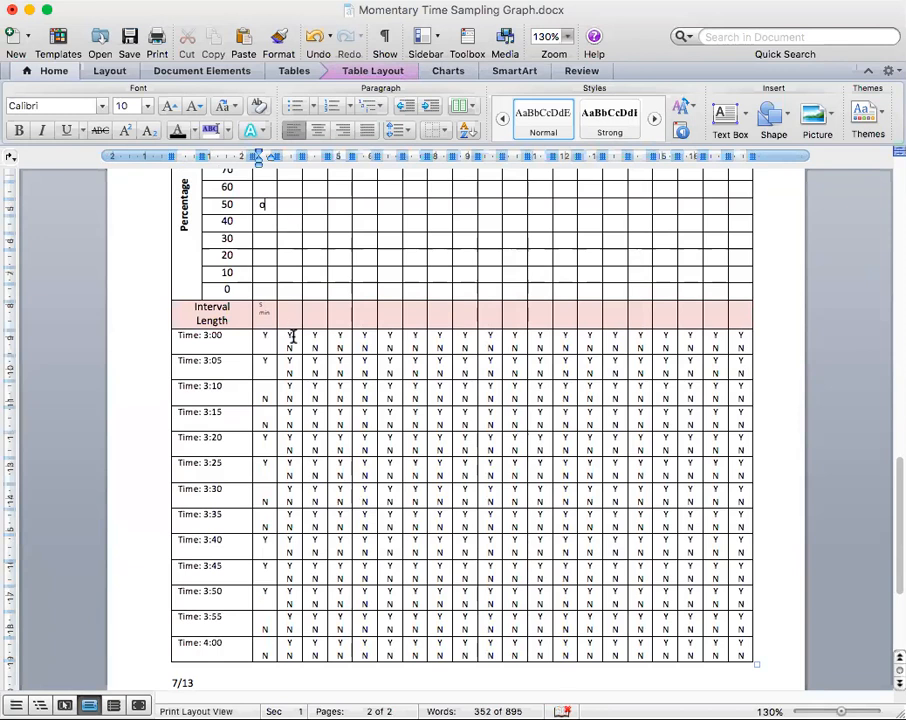
text(o)
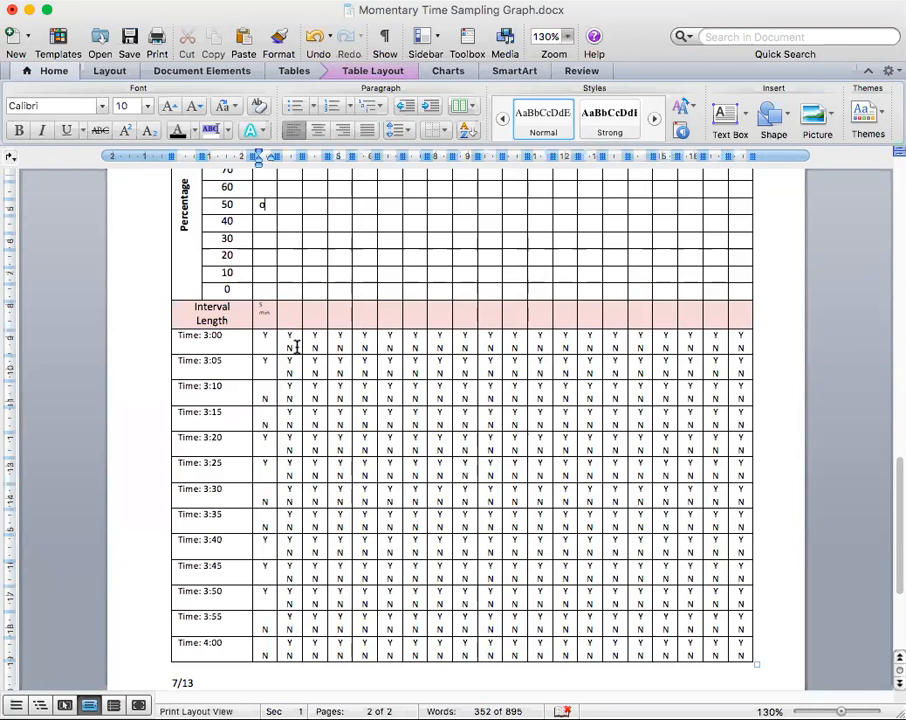
text(o)
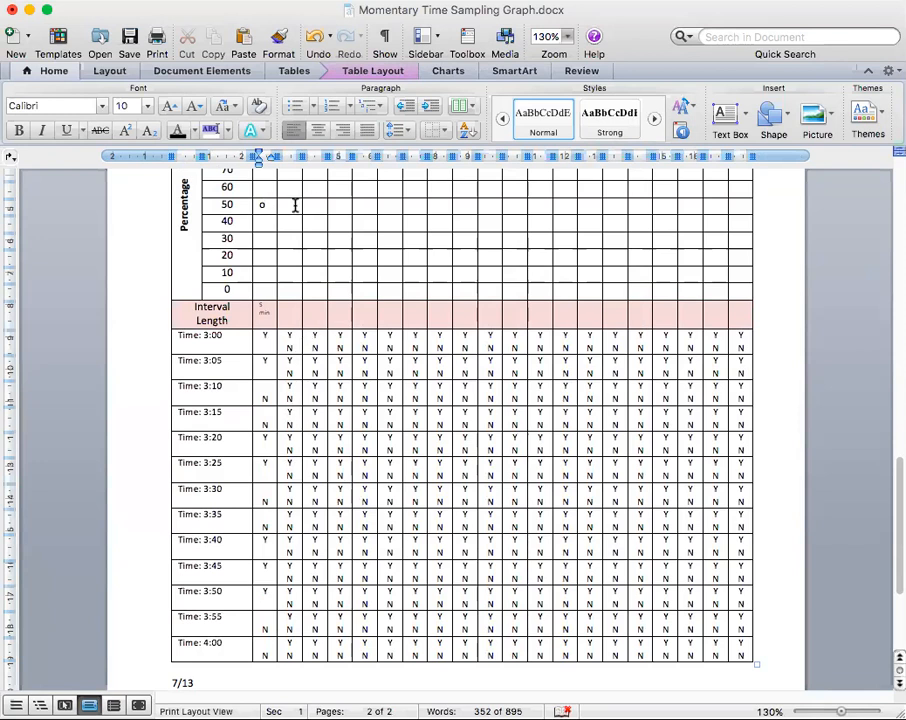
text(d)
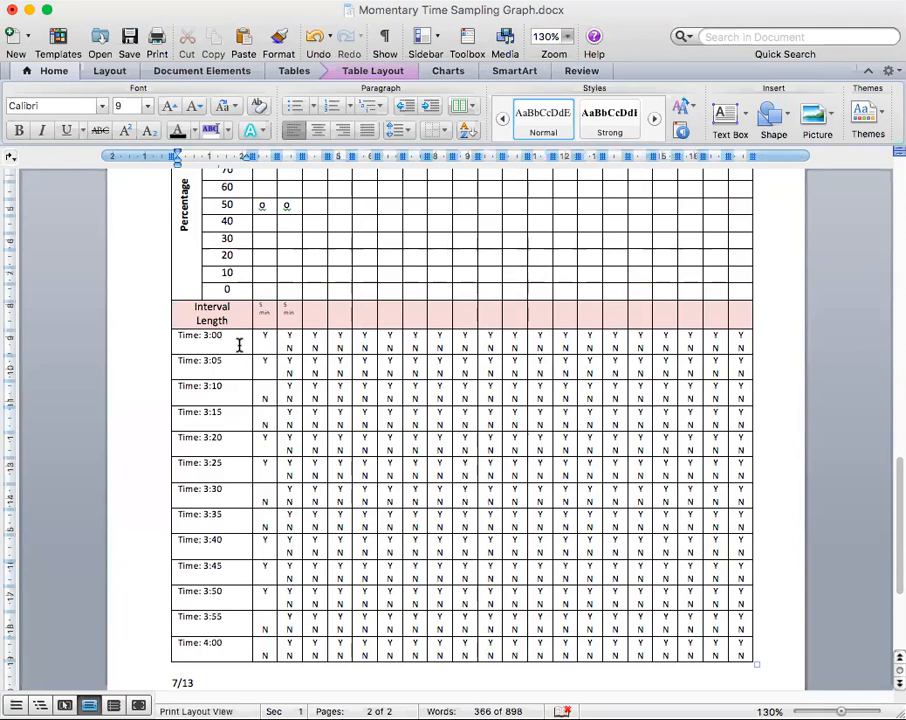
Step: Replace the clock-time labels with 5 min, 10 min, 15 min and 20
drag(212, 335, 212, 650)
text(20)
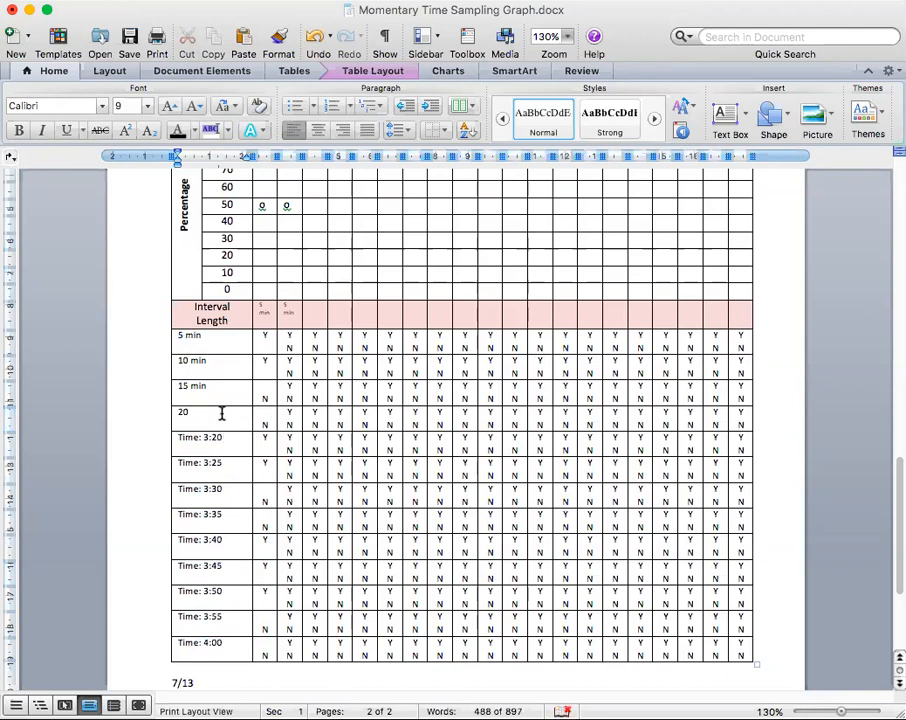
scroll(down, 3)
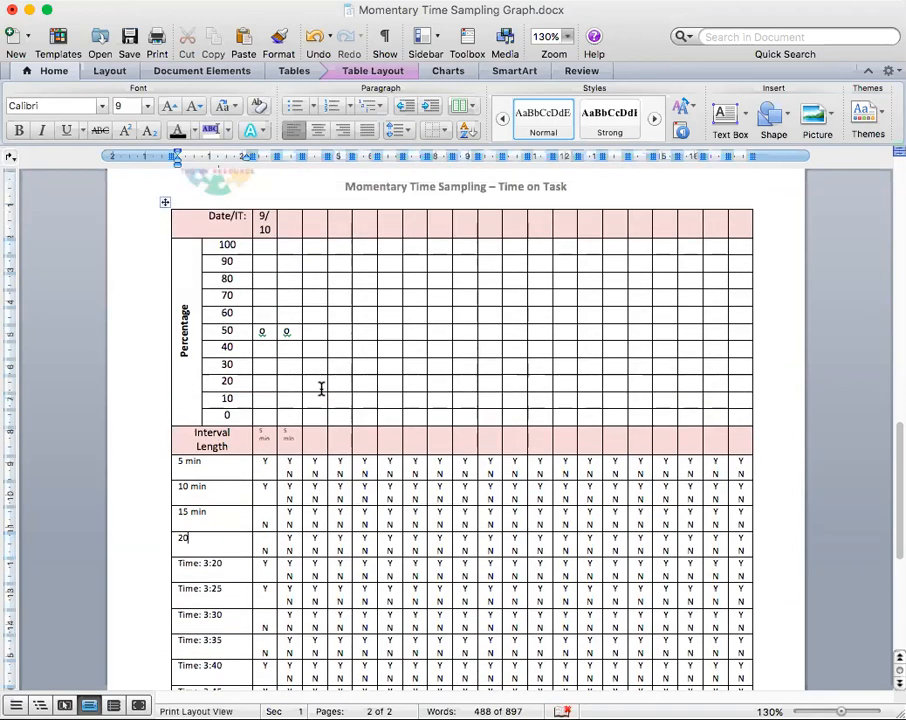
scroll(up, 3)
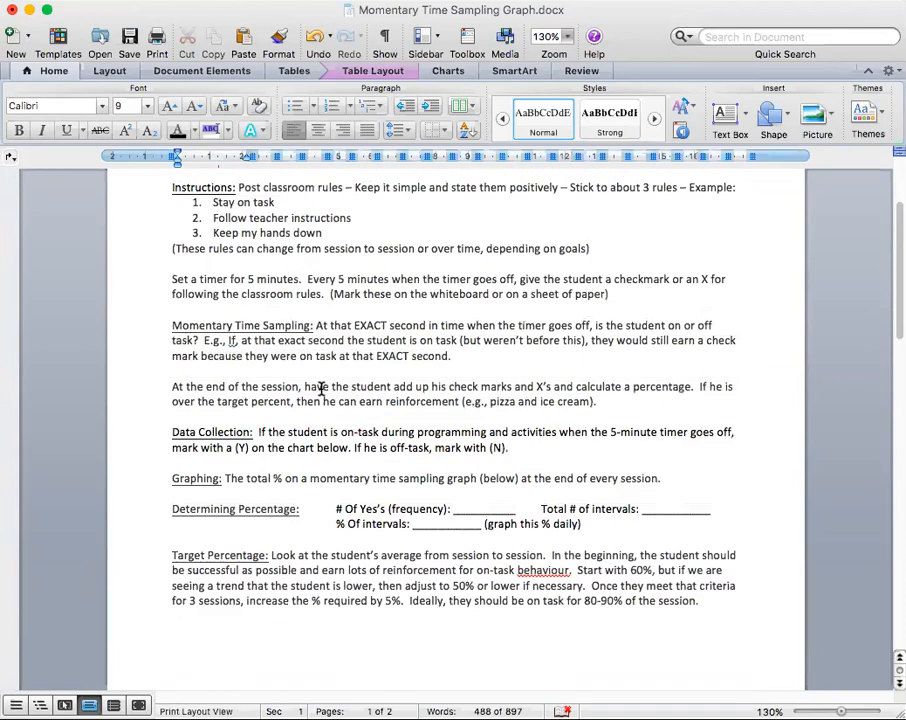
scroll(down, 3)
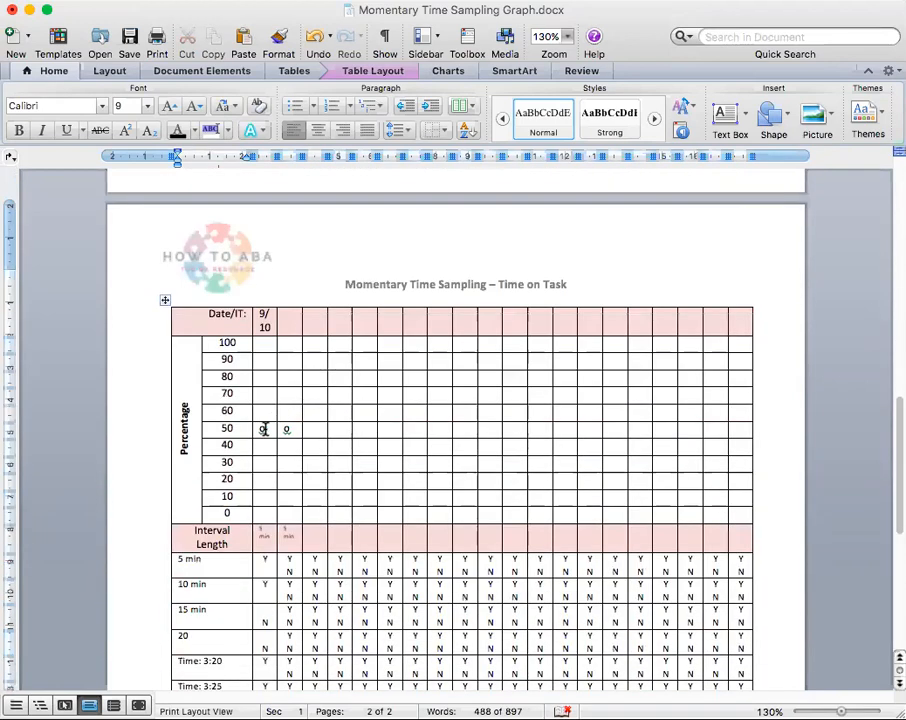
scroll(down, 3)
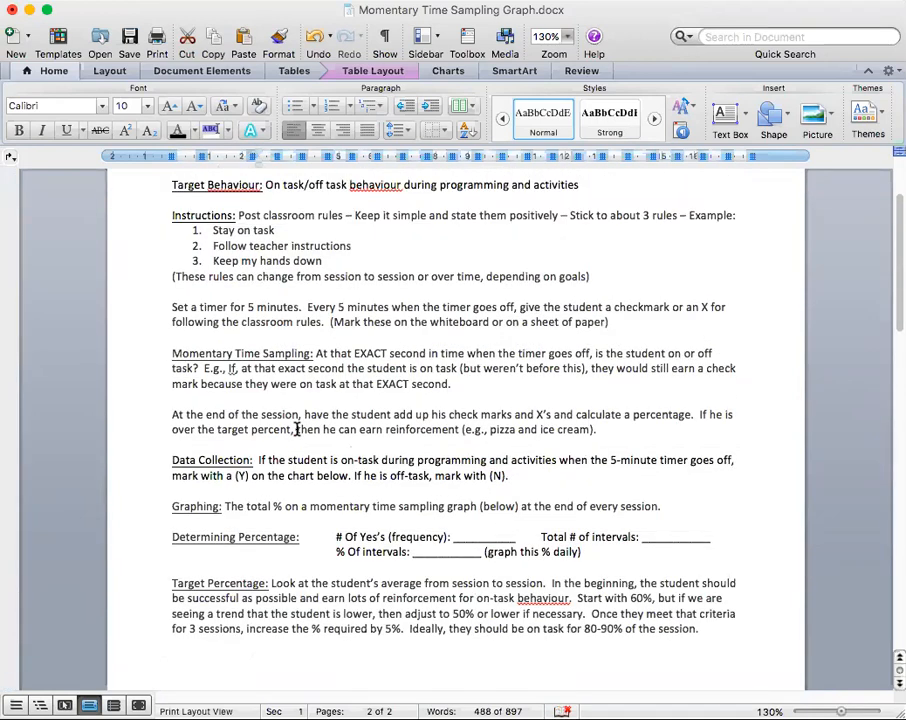
scroll(down, 3)
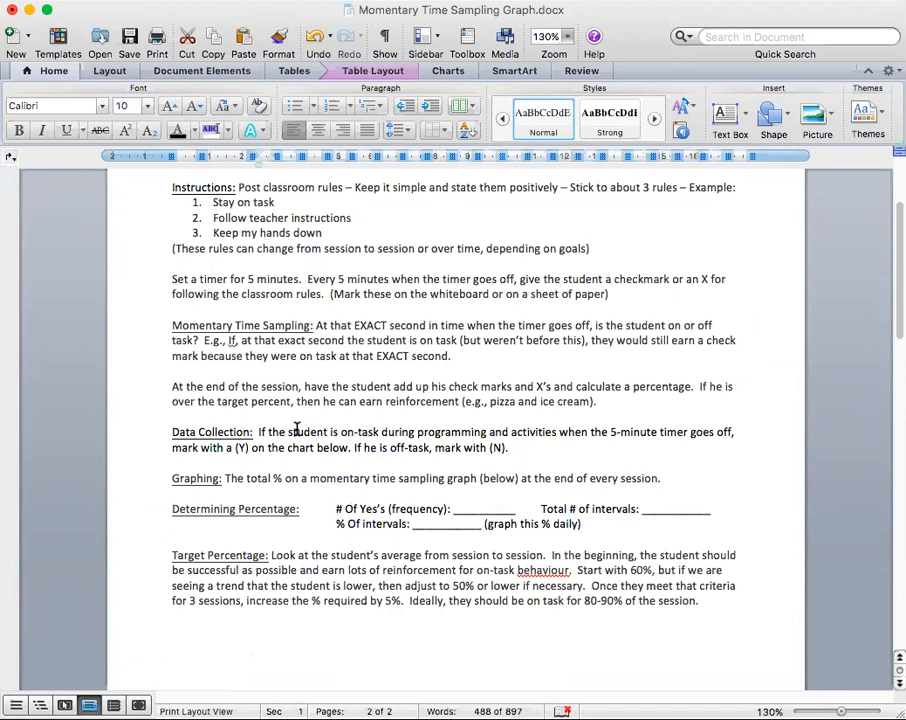
scroll(down, 3)
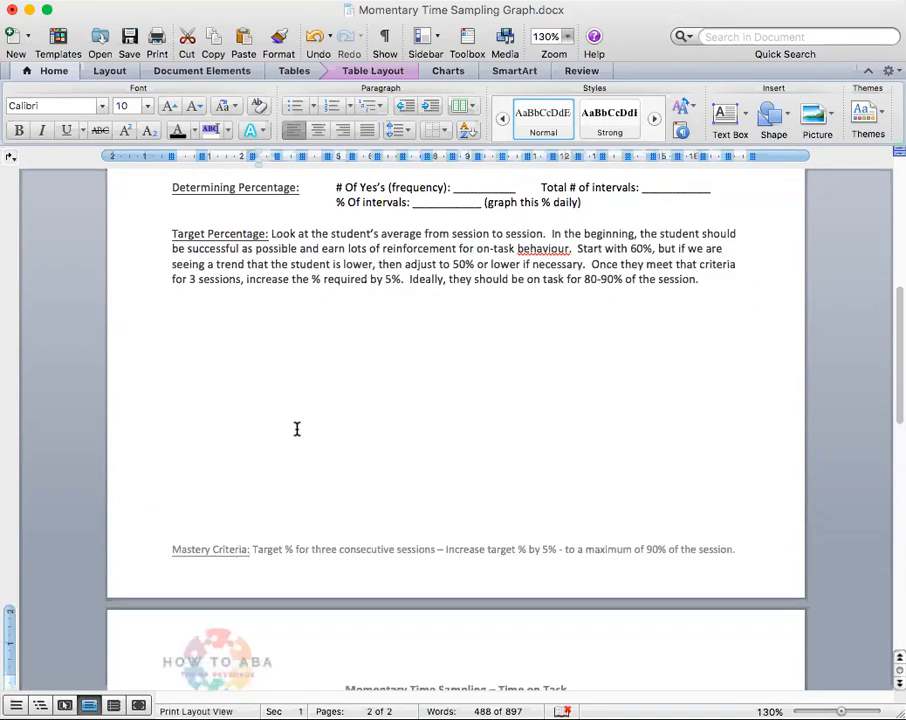
mouse_move(278, 234)
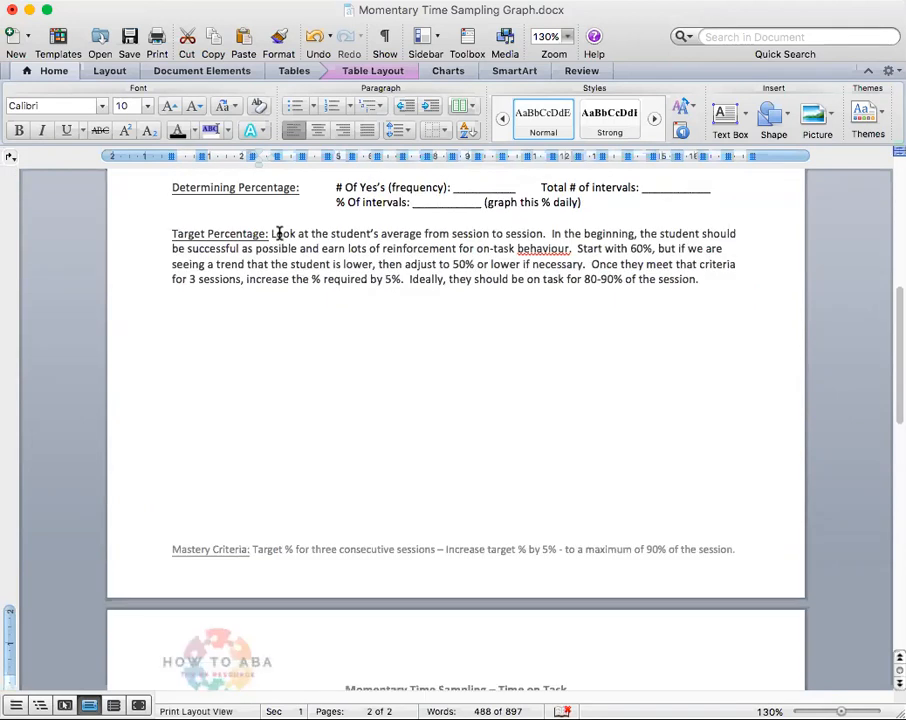
drag(271, 233, 571, 248)
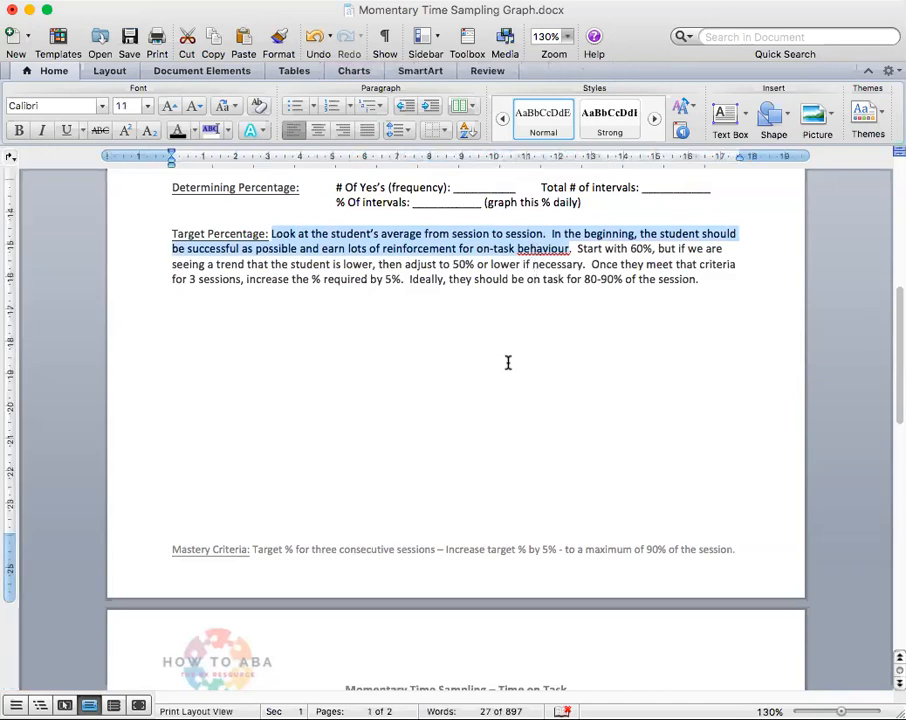
scroll(down, 3)
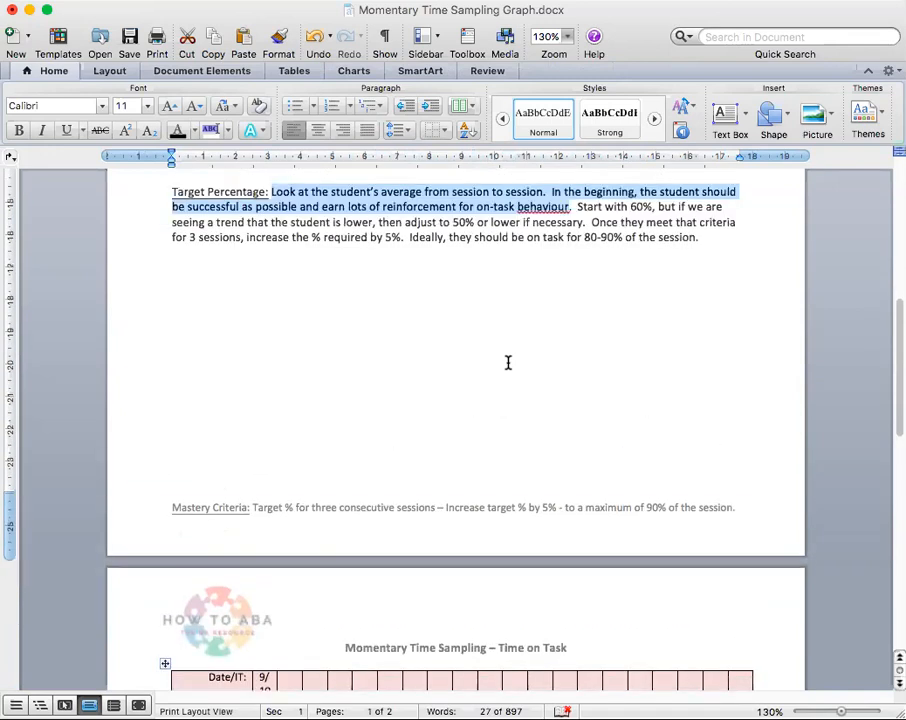
scroll(down, 3)
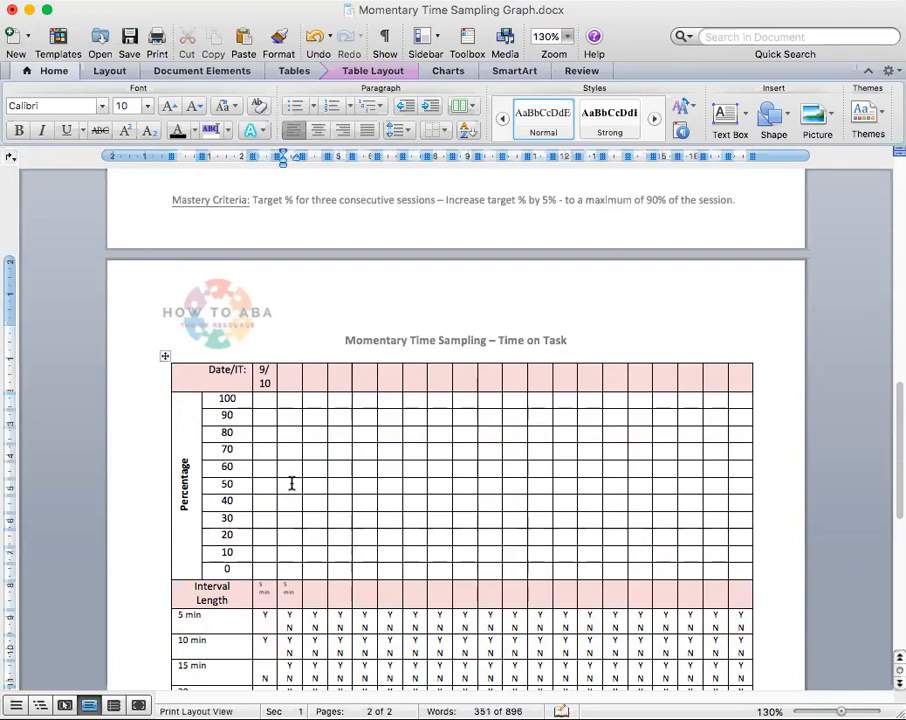
Step: Plot o markers at 70% for sessions one–two and 60% for three–four
text(o)
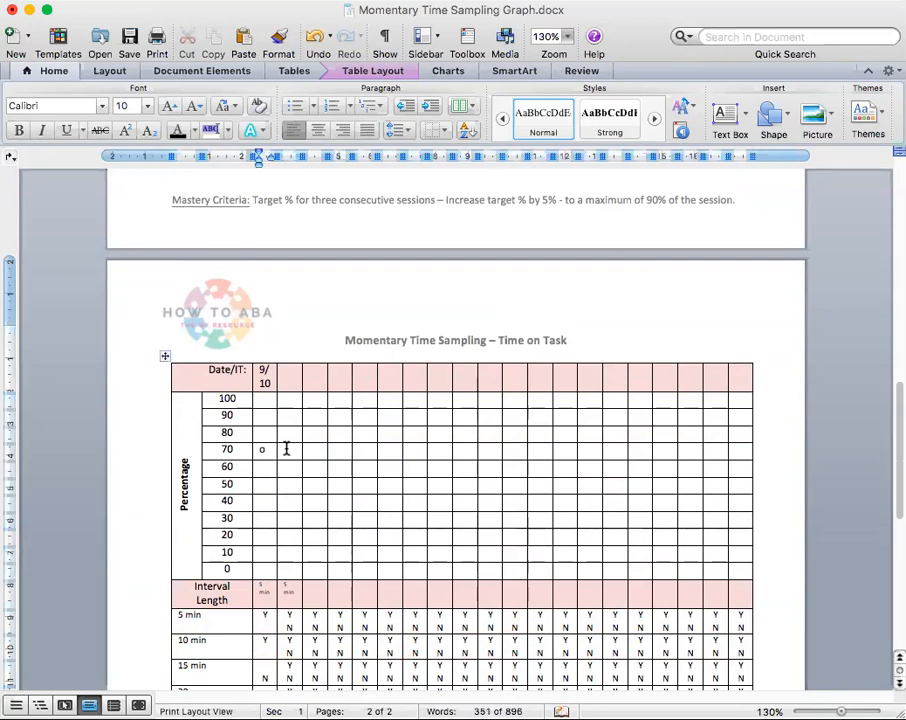
text(0)
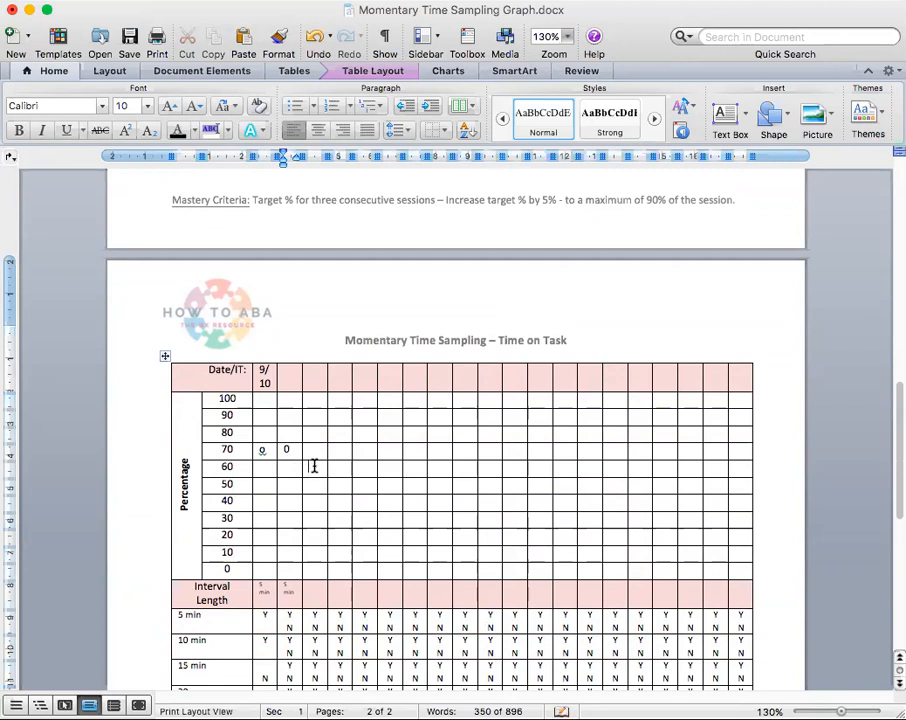
text(d)
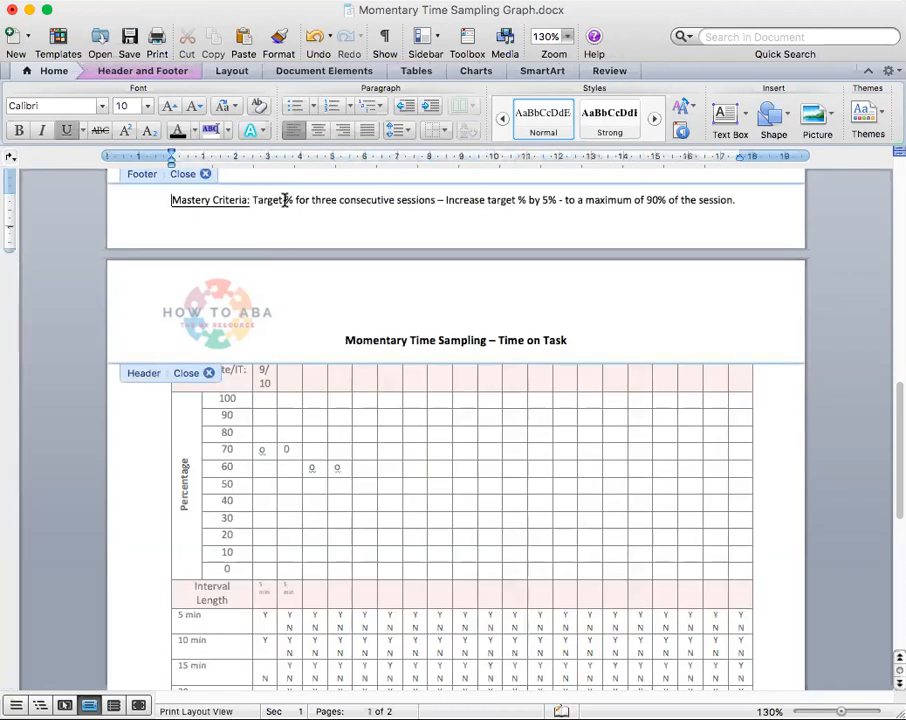
drag(253, 199, 435, 199)
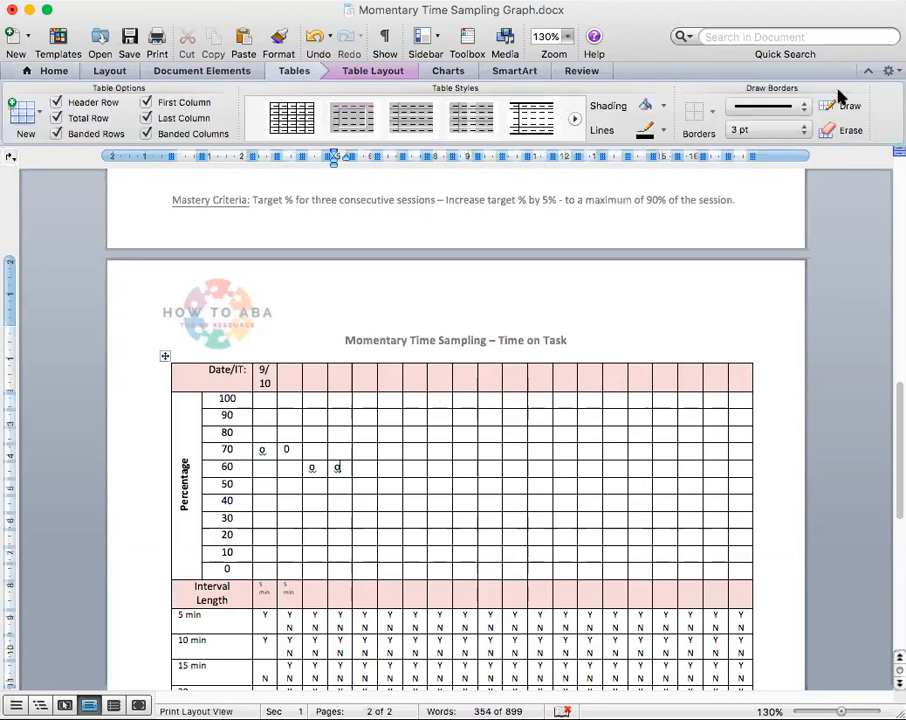
Step: Draw 3 pt target criterion lines across sessions five to nine and add more markers
click(849, 106)
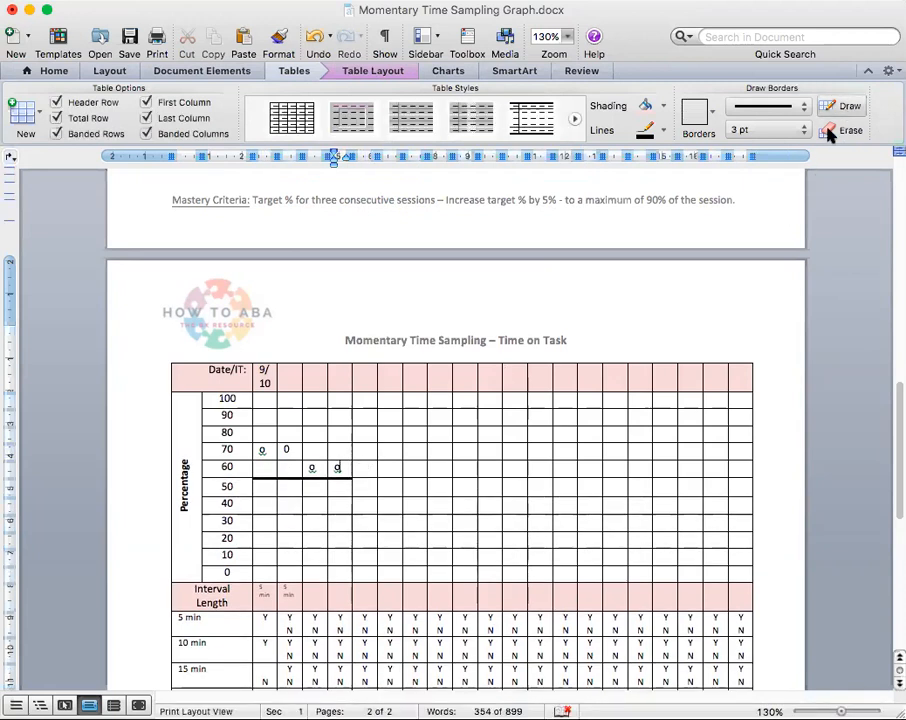
click(849, 106)
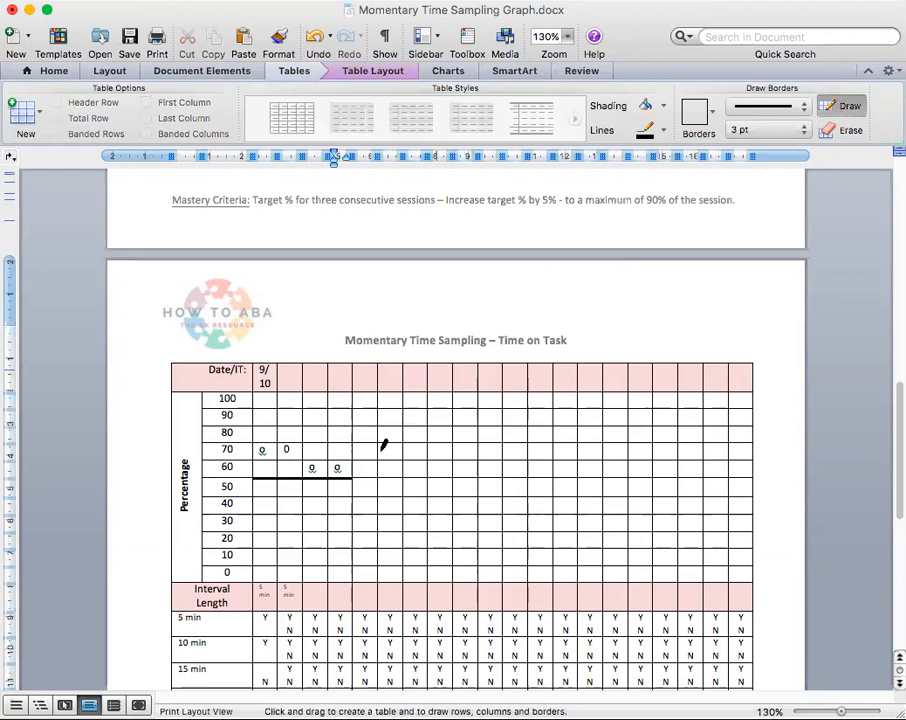
drag(355, 472, 380, 458)
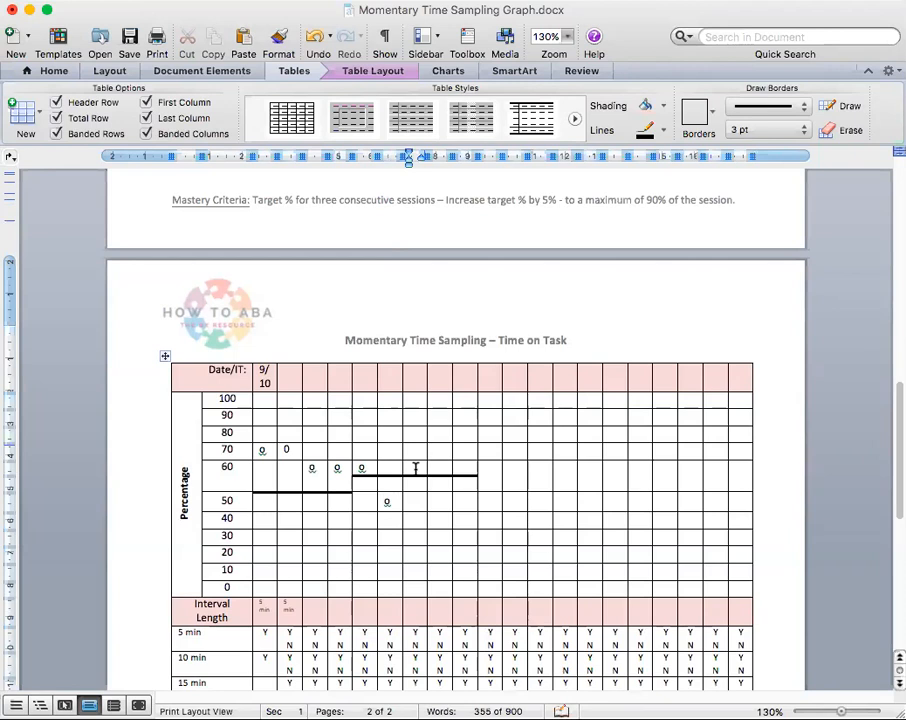
text(o)
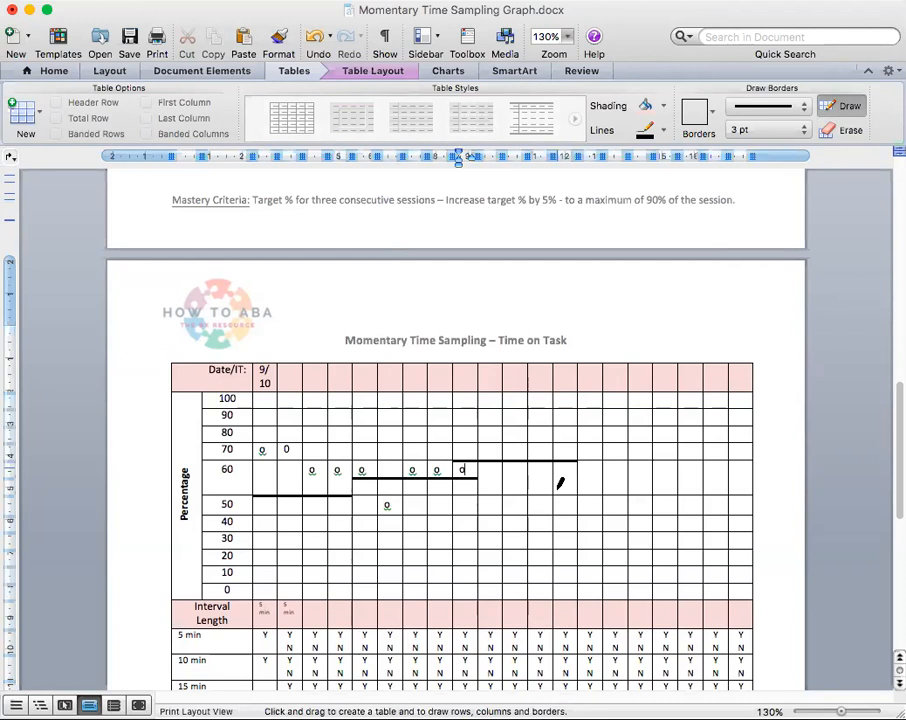
scroll(down, 3)
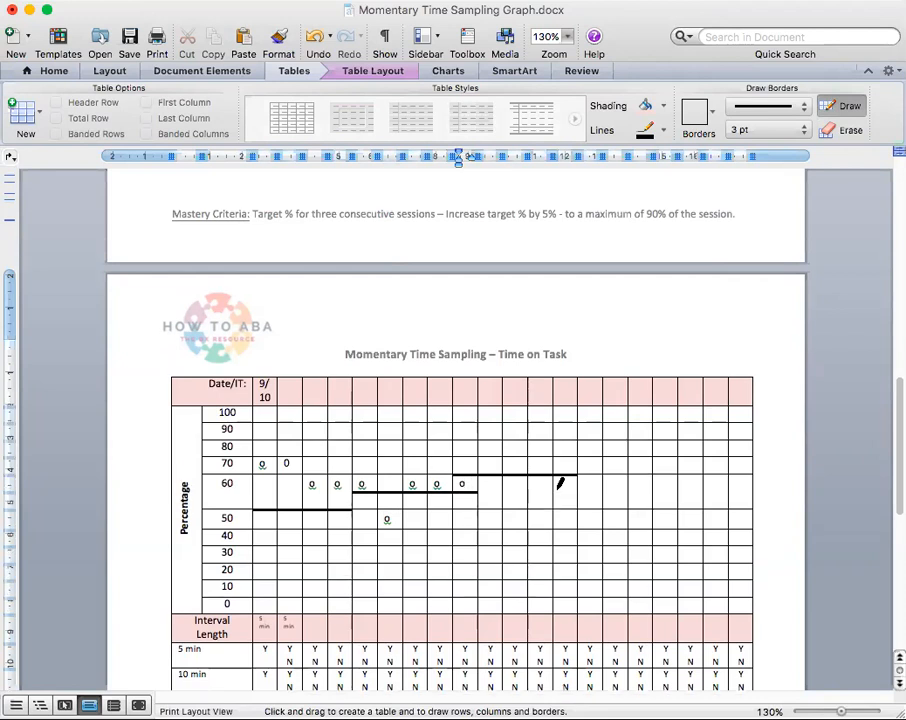
click(462, 483)
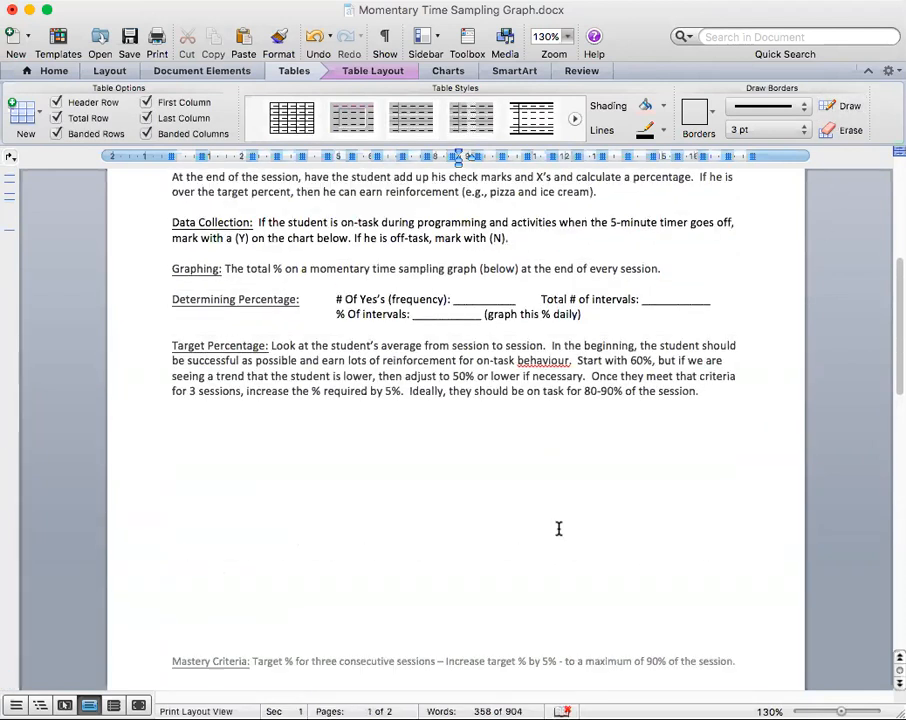
scroll(down, 3)
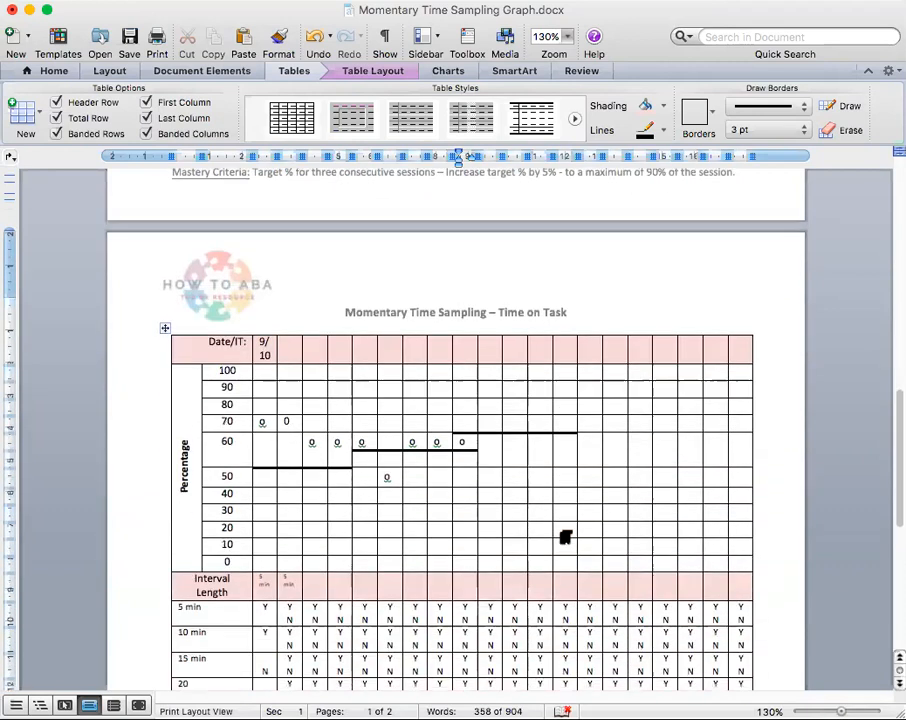
scroll(down, 3)
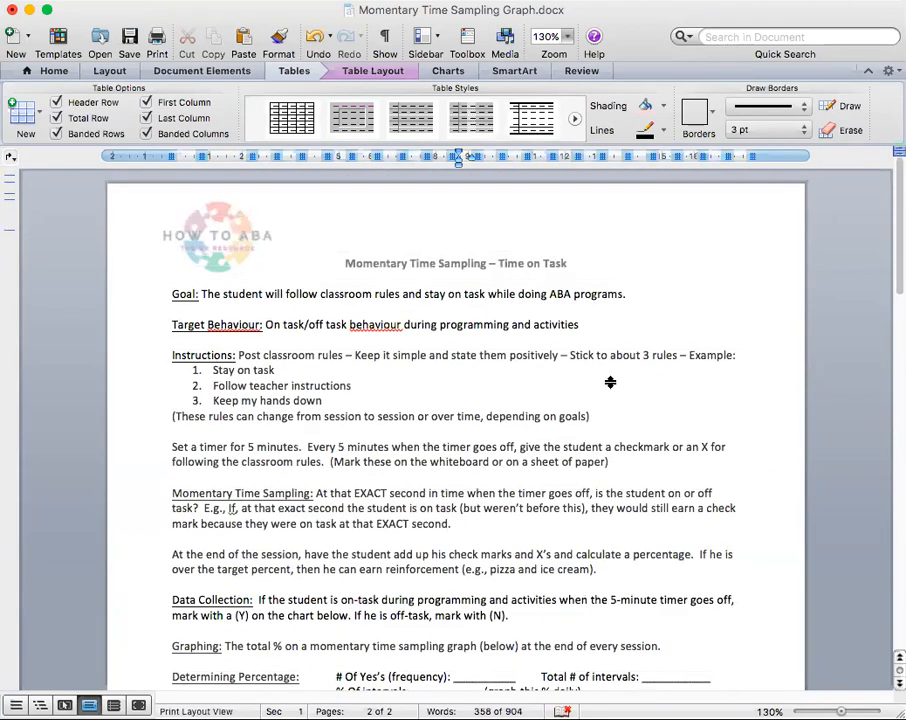
scroll(down, 3)
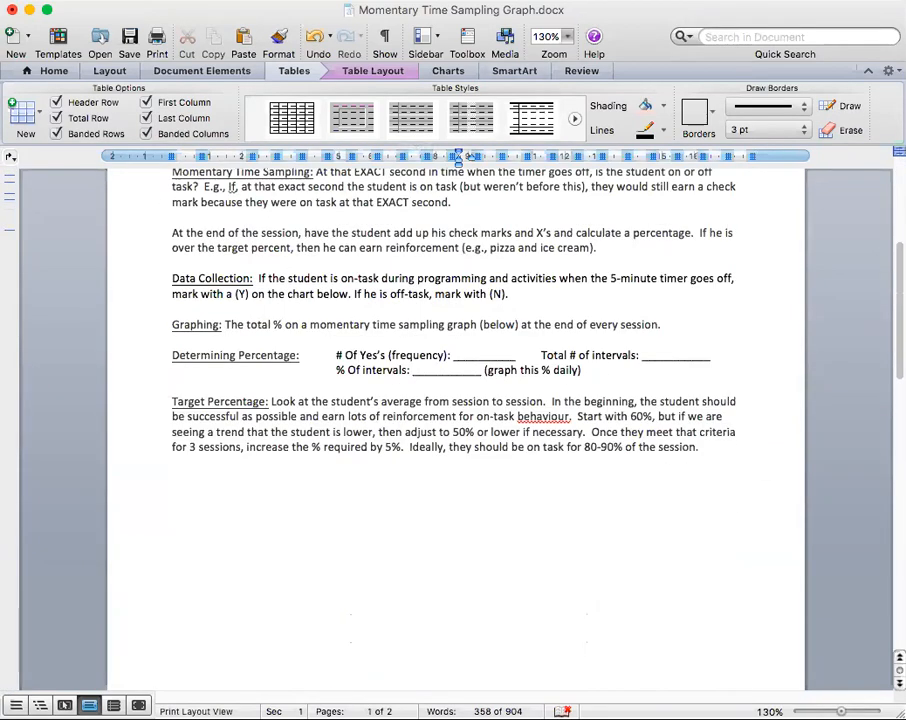